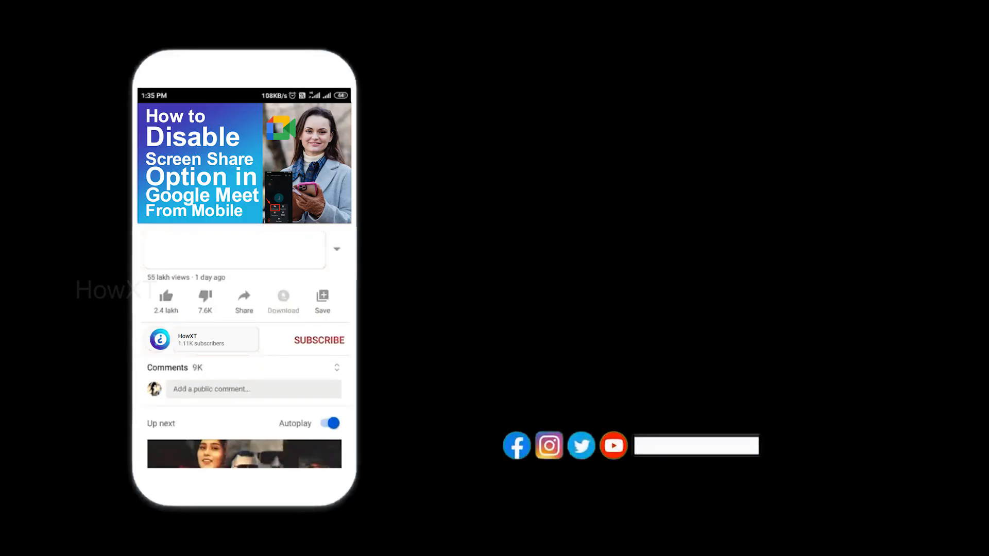
pyautogui.click(319, 340)
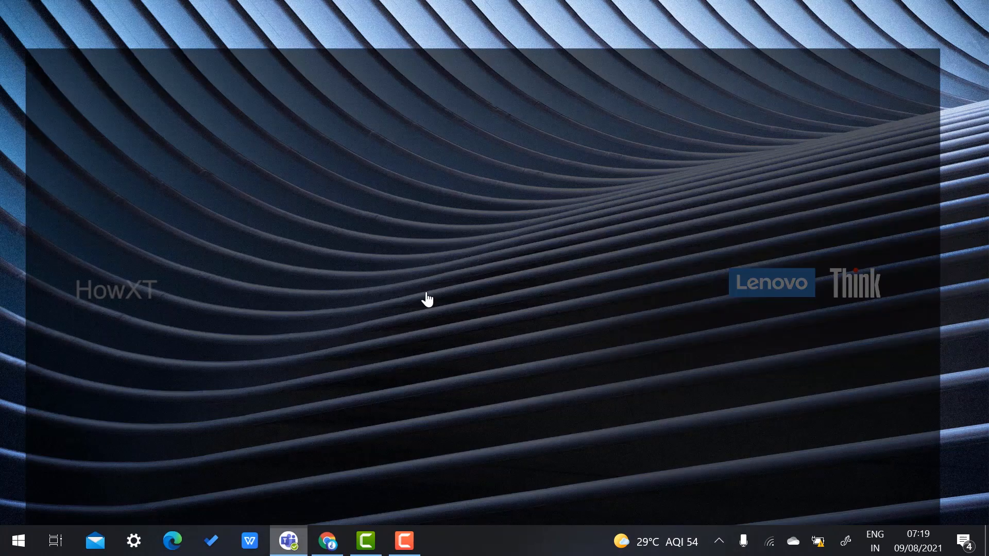
pyautogui.click(288, 541)
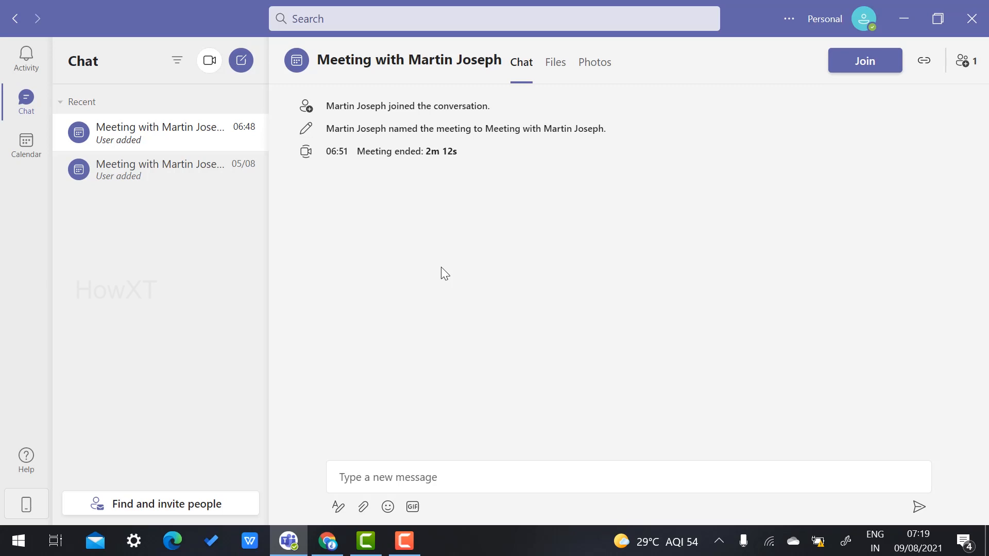
pyautogui.click(554, 61)
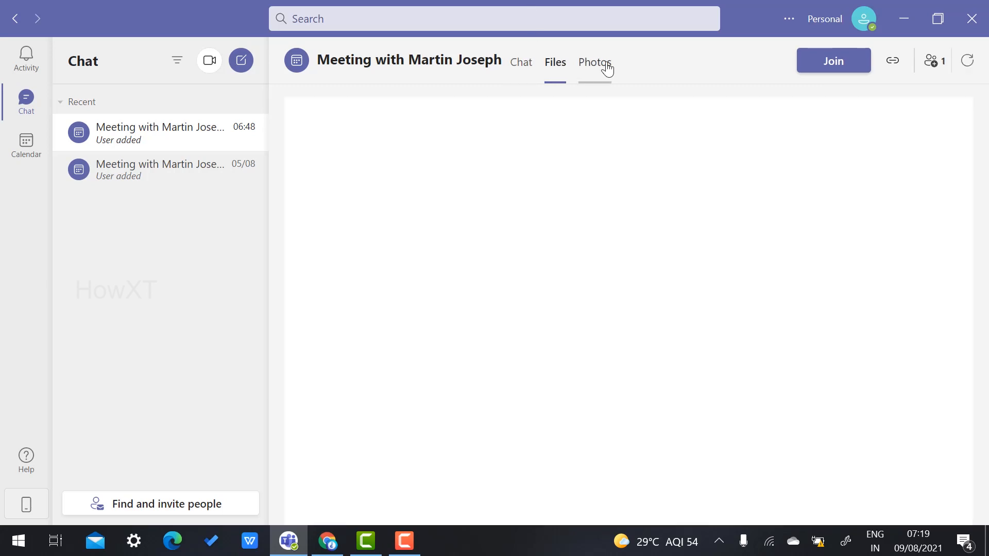
pyautogui.click(520, 62)
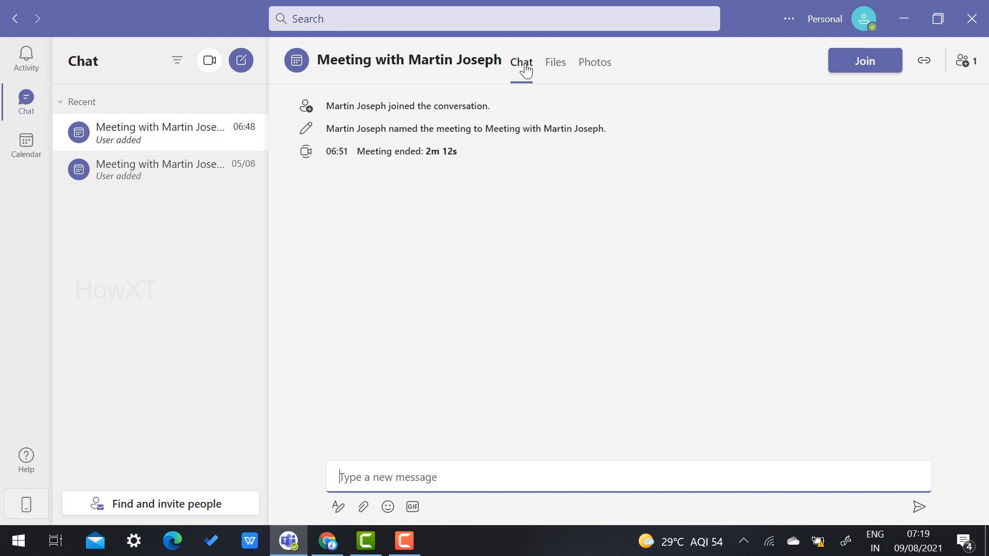
pyautogui.moveTo(148, 169)
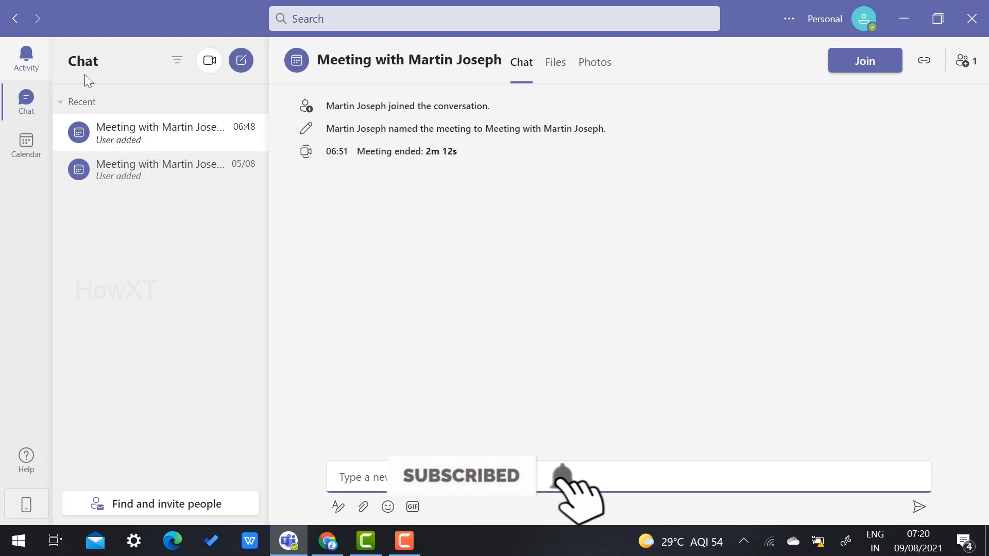
# Start an instant Meet now meeting after one abandoned attempt.
pyautogui.click(209, 61)
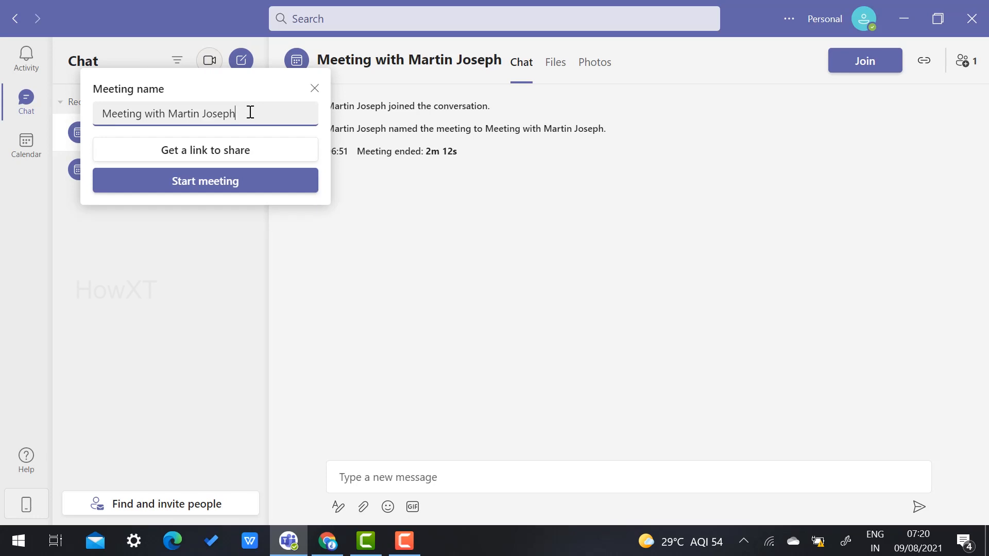
pyautogui.click(314, 87)
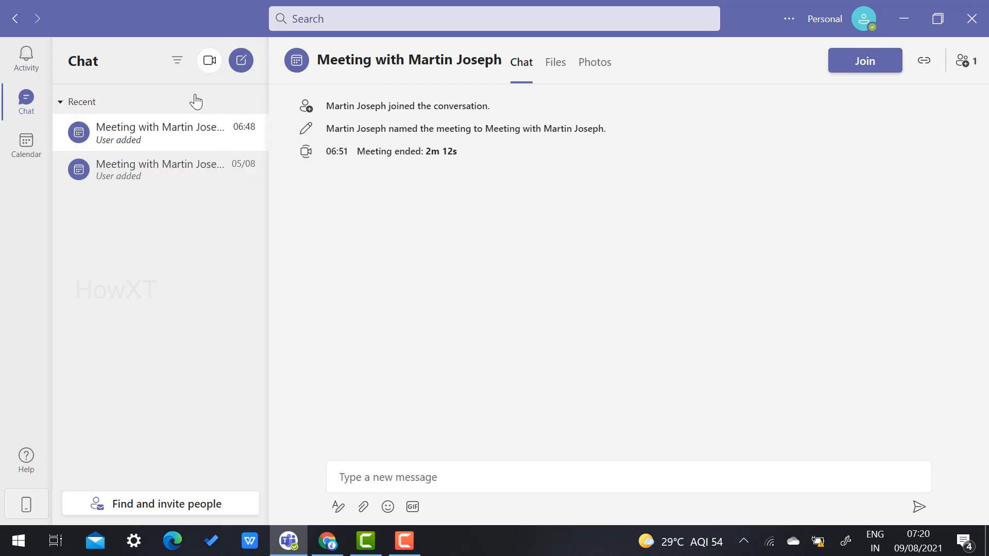
pyautogui.click(209, 61)
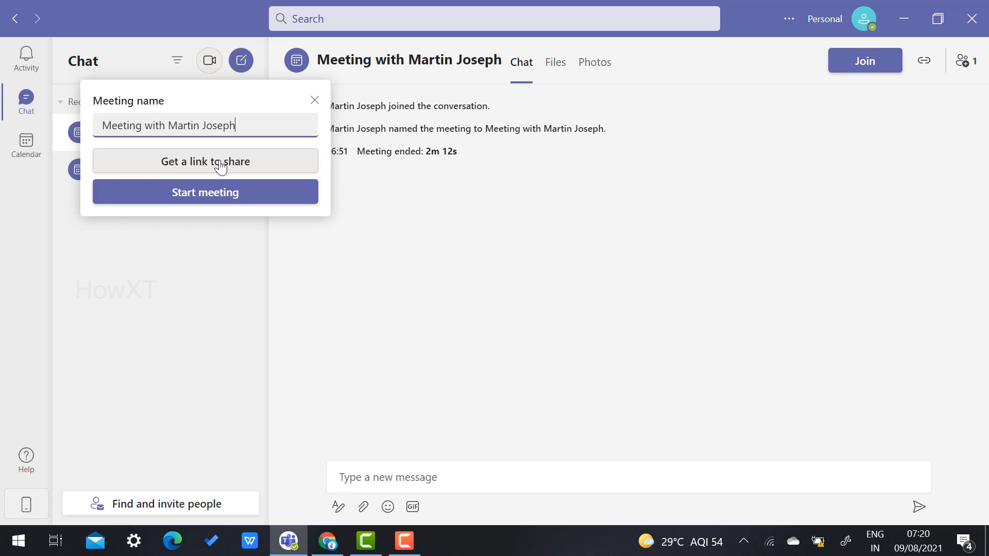
pyautogui.moveTo(224, 196)
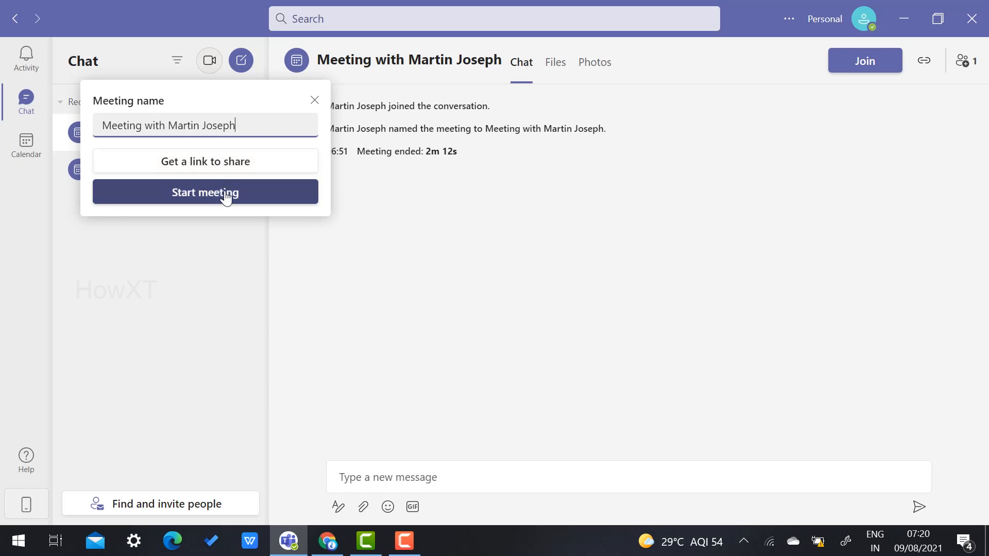
pyautogui.click(205, 192)
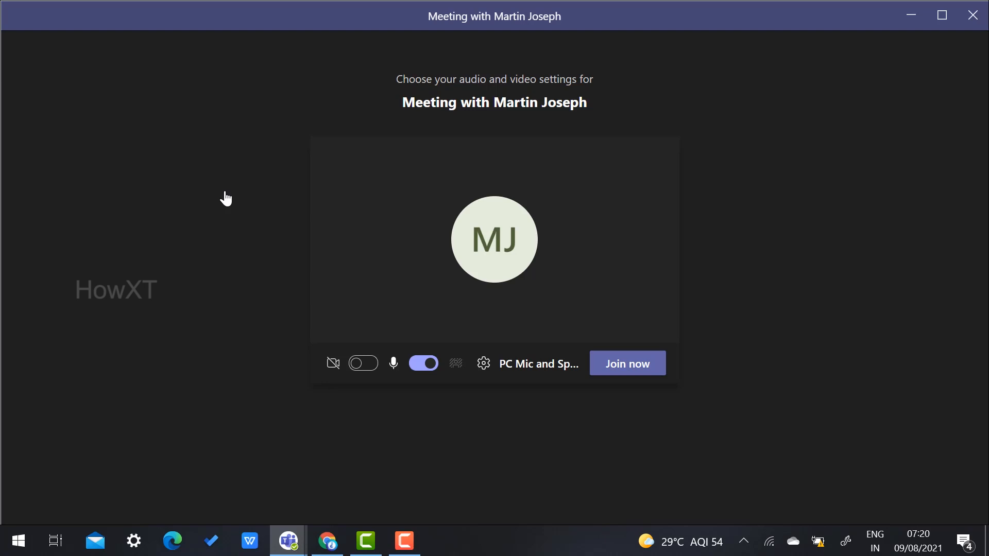
# Toggle the camera on and back off, join the meeting, then leave it.
pyautogui.click(362, 363)
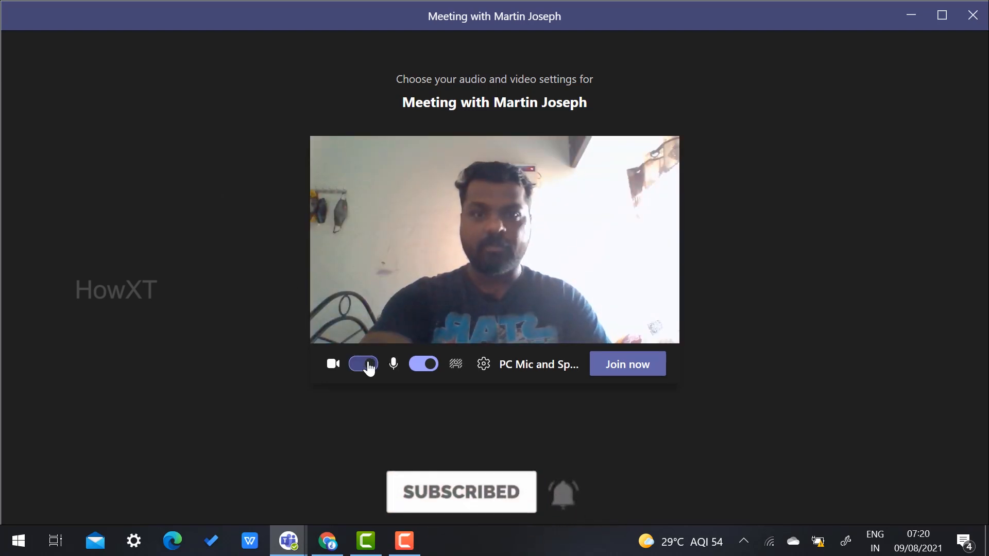
pyautogui.click(362, 363)
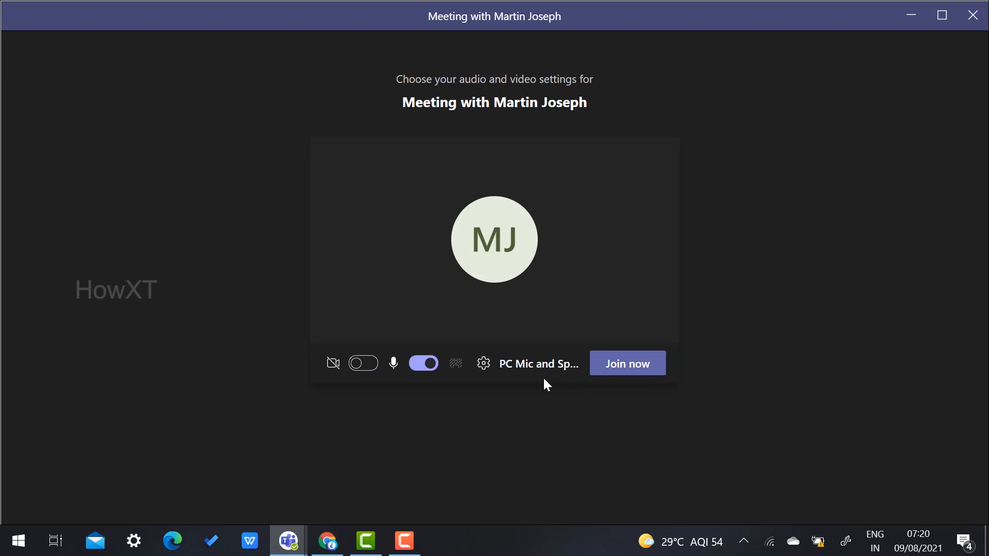
pyautogui.click(626, 363)
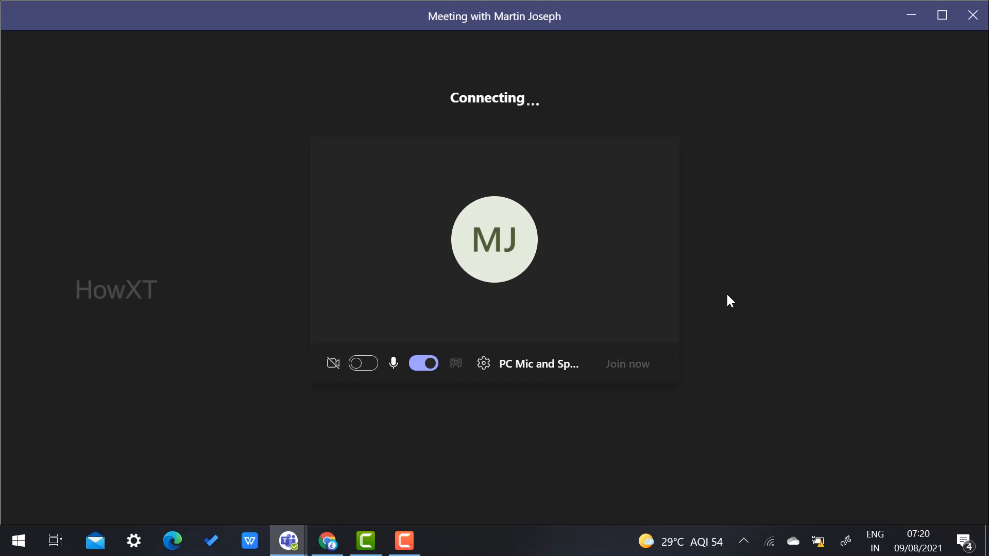
pyautogui.click(627, 364)
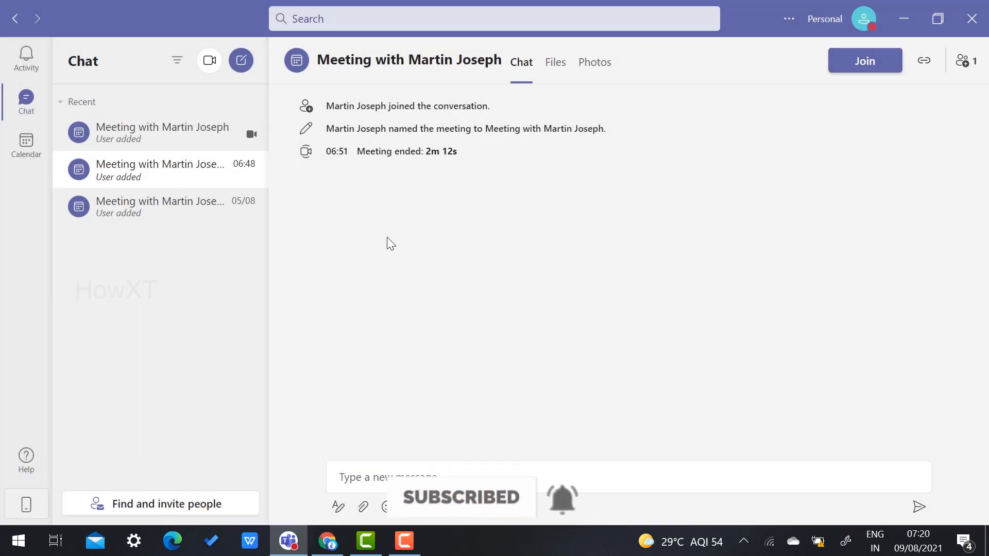
# Start another Meet now meeting and turn the camera on in the pre-join preview.
pyautogui.click(209, 60)
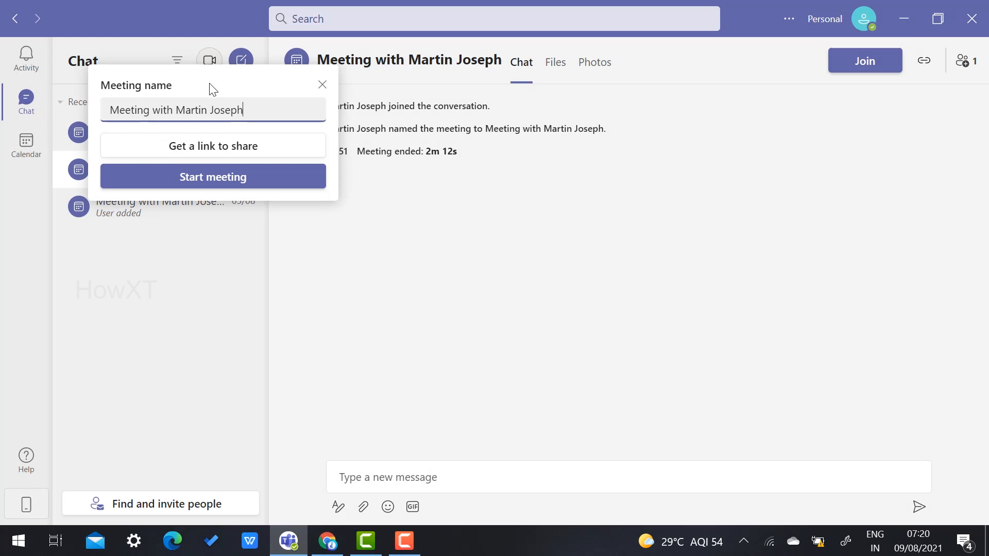
pyautogui.click(213, 176)
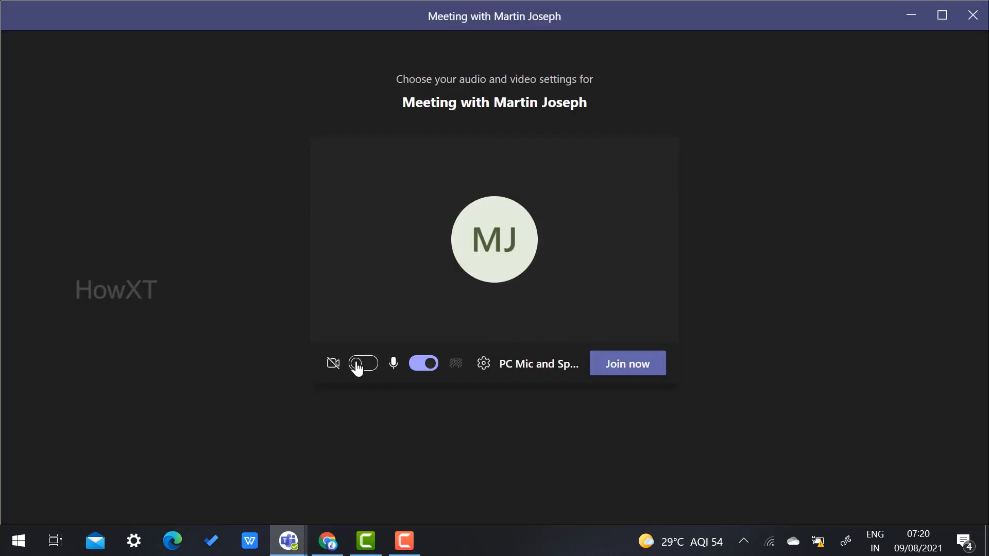
pyautogui.click(363, 363)
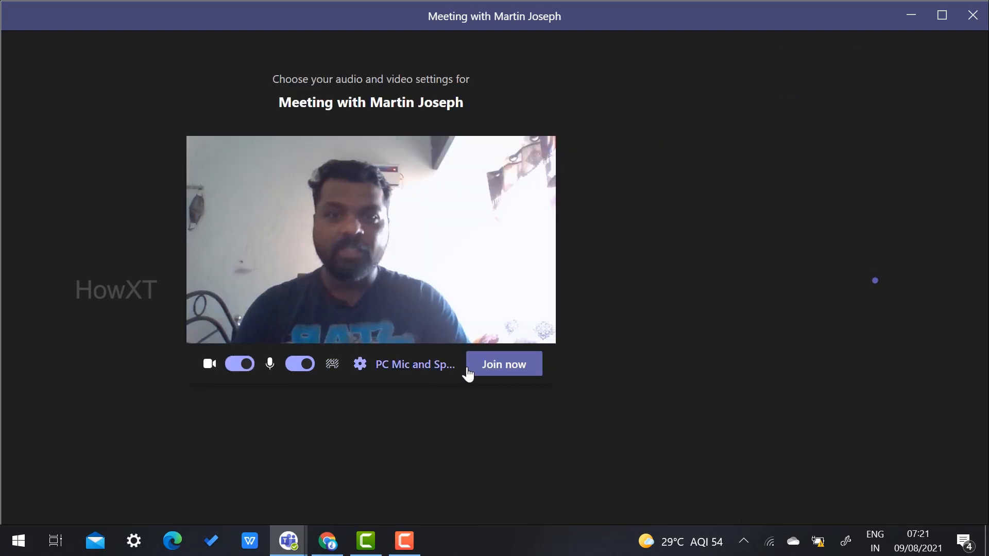
# Open background settings and try the Home and Contemporary Office 3 backgrounds.
pyautogui.click(332, 364)
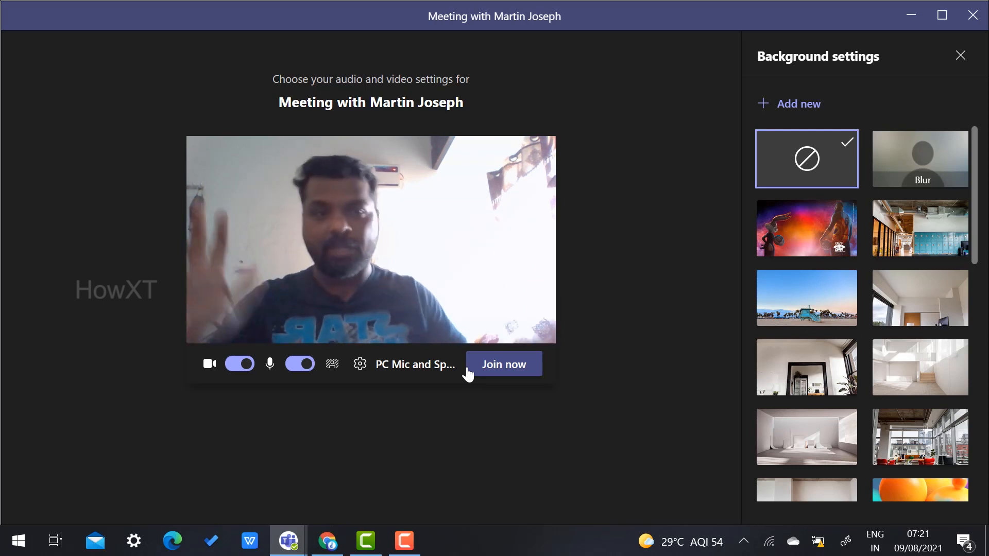
pyautogui.moveTo(806, 371)
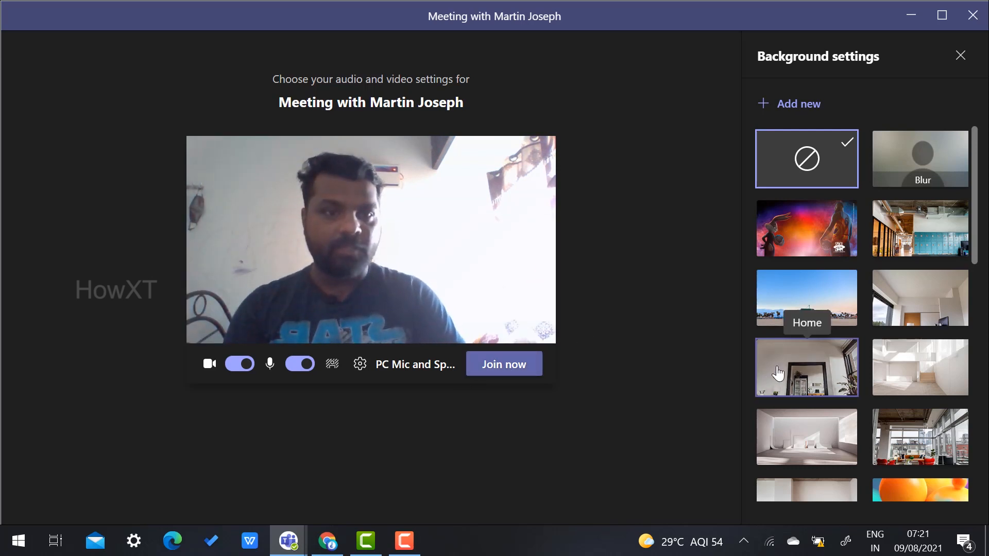
pyautogui.click(806, 367)
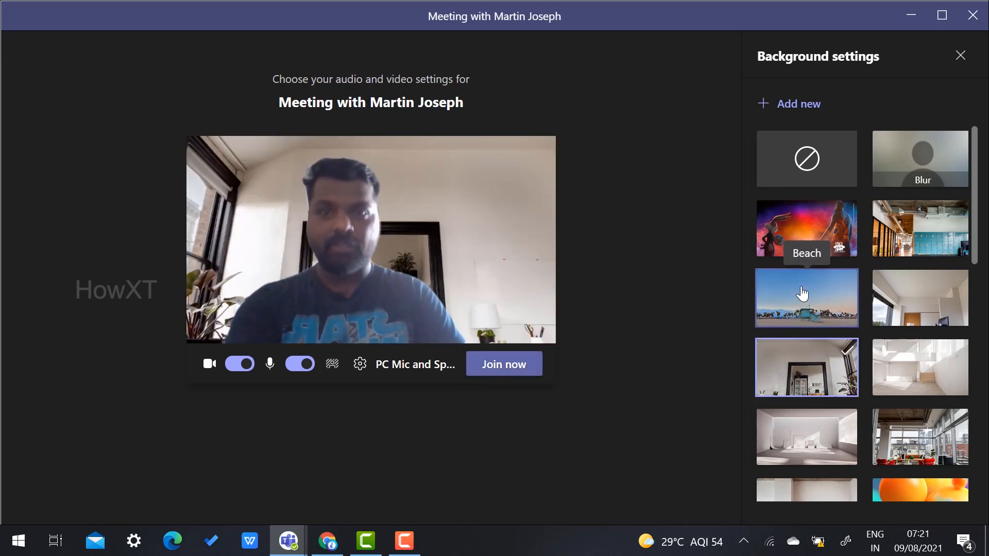
pyautogui.click(805, 228)
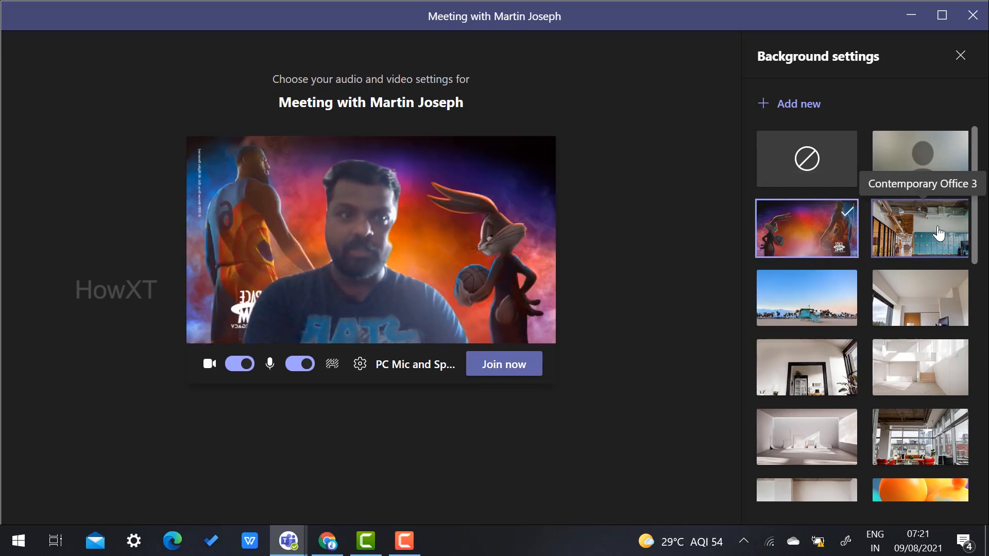
pyautogui.click(918, 227)
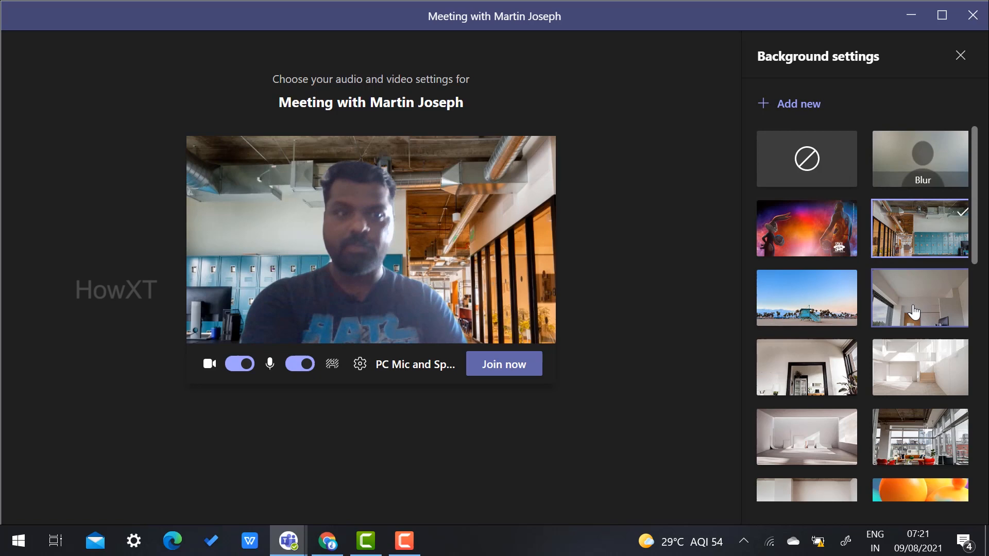
# Preview the desert ruins background, then select the fantasy island landscape.
pyautogui.scroll(-3)
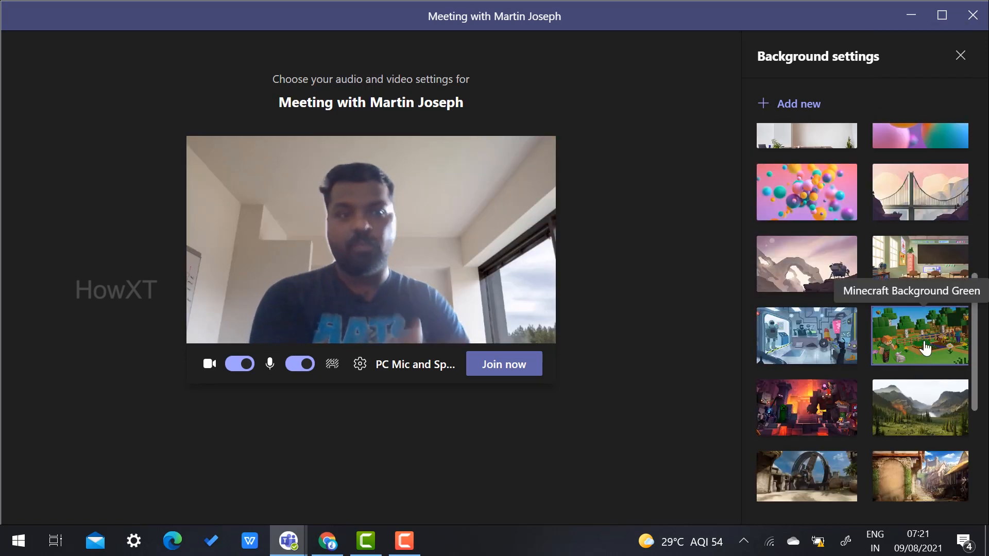
pyautogui.click(806, 407)
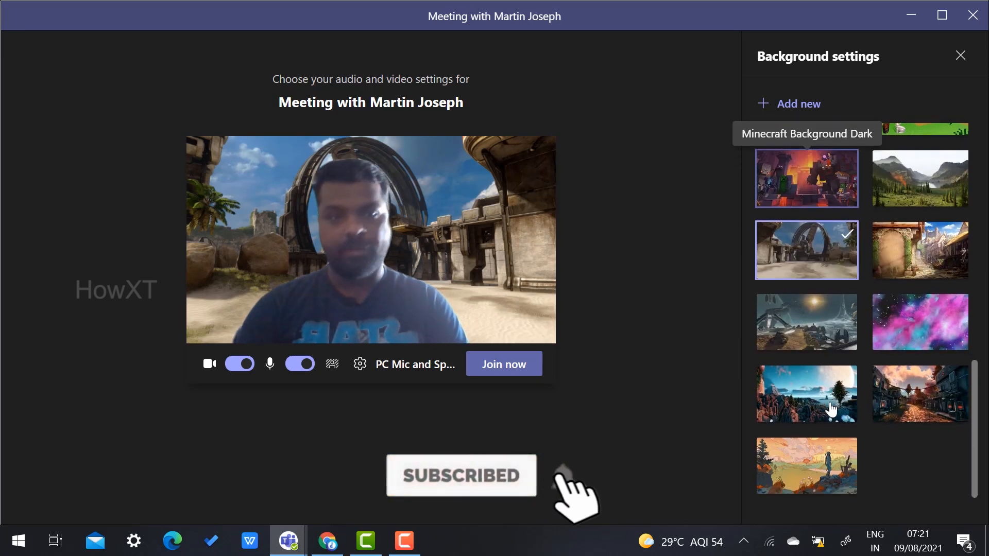
pyautogui.click(806, 393)
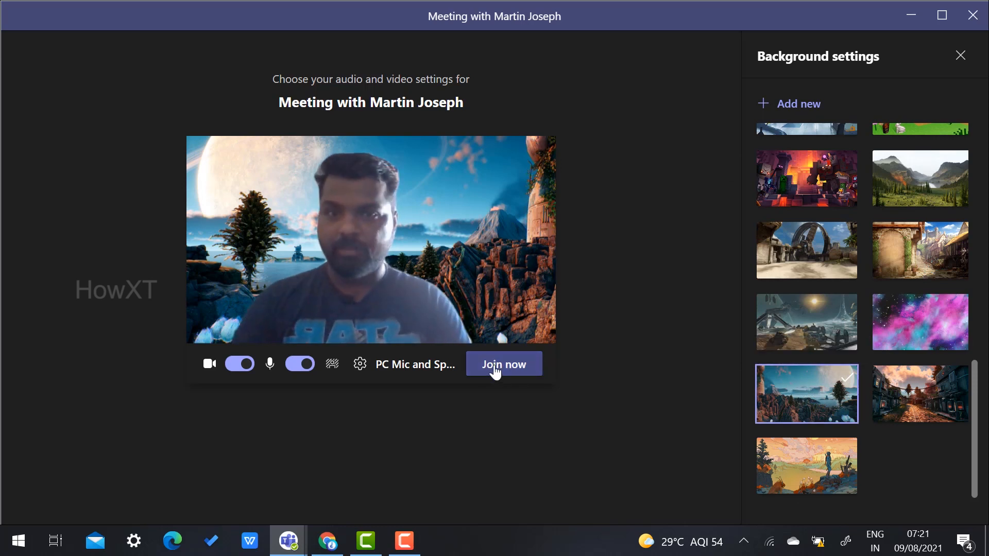
pyautogui.click(503, 364)
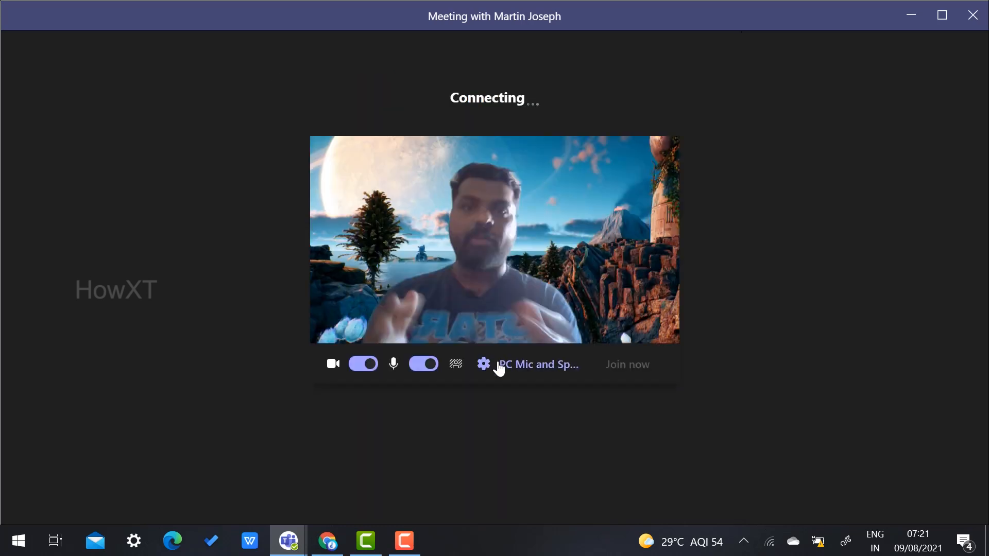
pyautogui.click(626, 365)
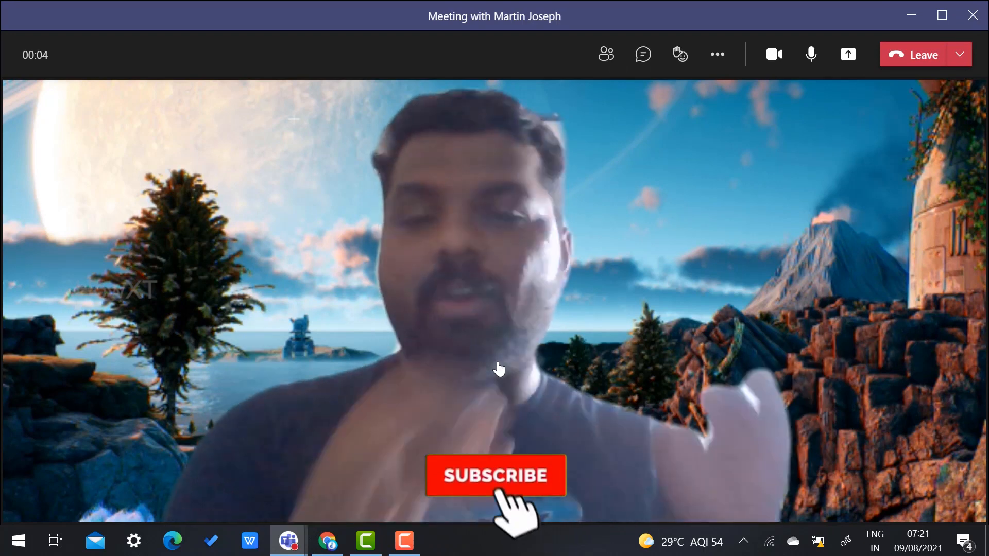
pyautogui.click(496, 475)
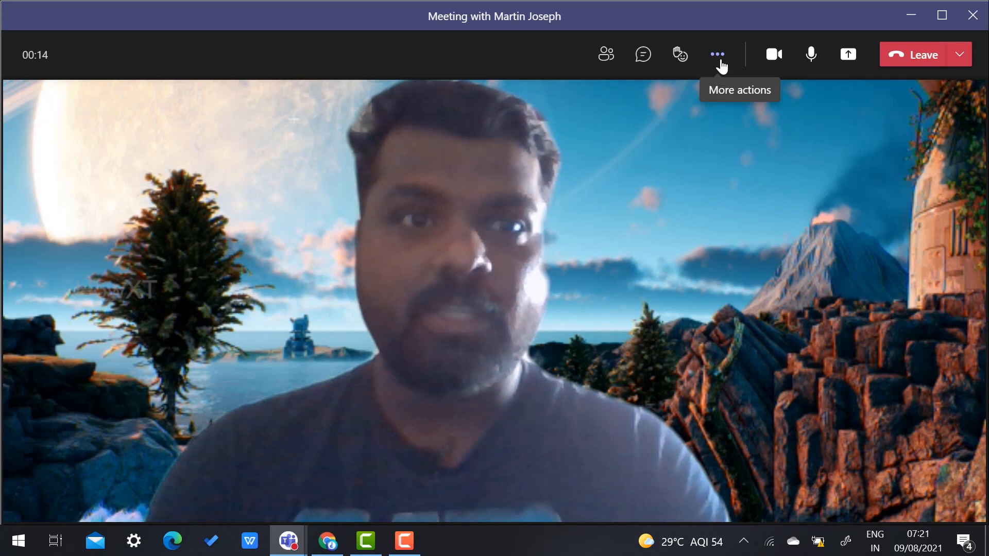
# Open Apply background effects from More actions and scroll through the preset thumbnails.
pyautogui.click(716, 54)
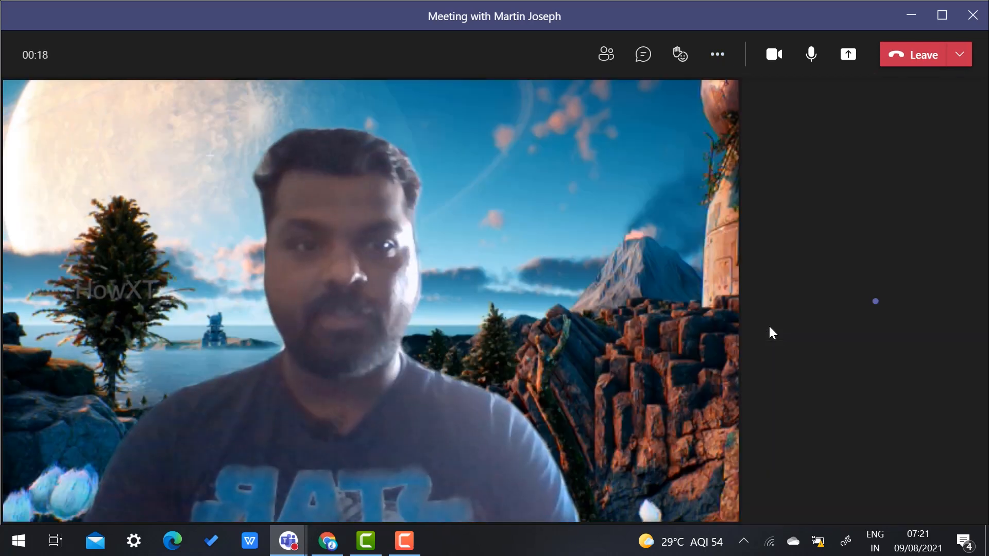
pyautogui.click(716, 54)
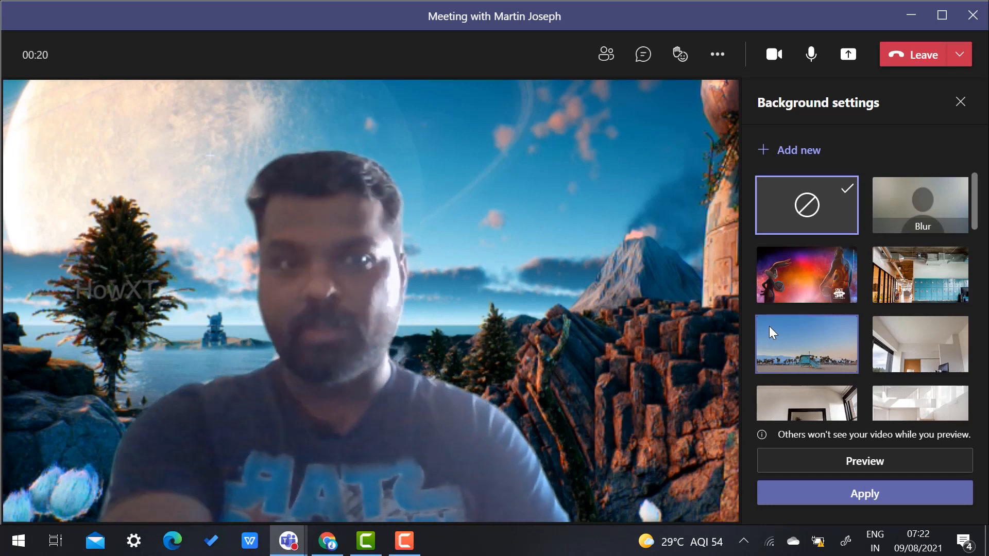
pyautogui.scroll(-3)
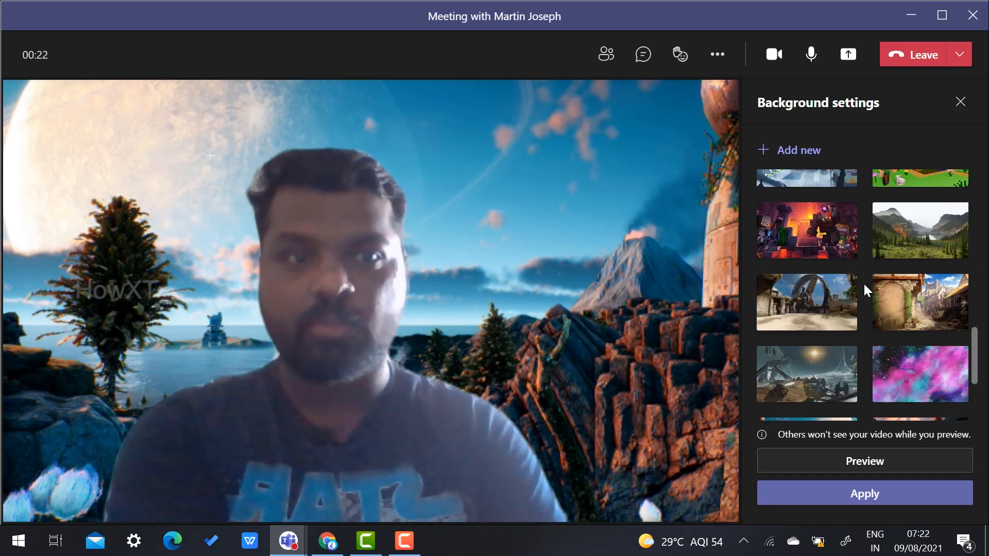
pyautogui.scroll(-3)
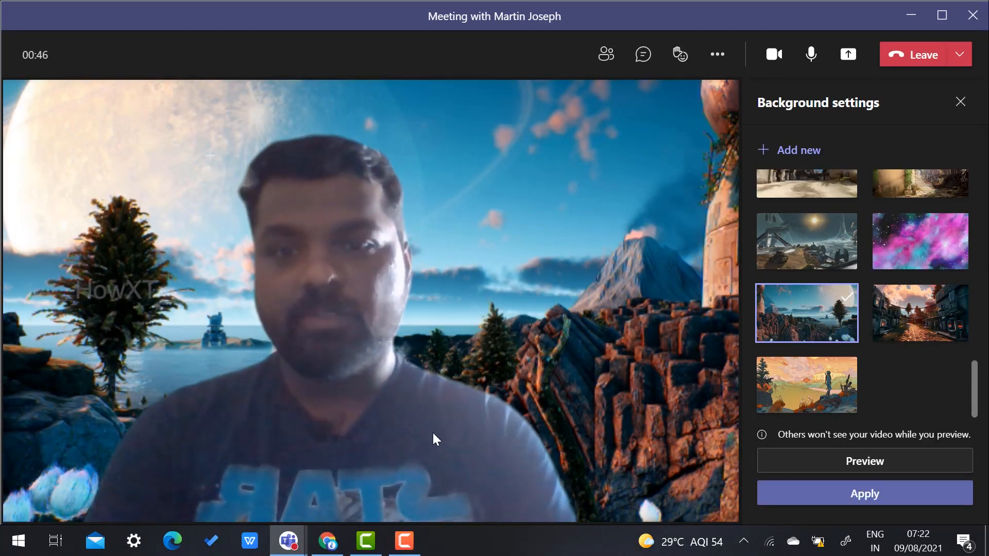
# Search the web for 'virtual background' images and browse the results.
pyautogui.click(327, 541)
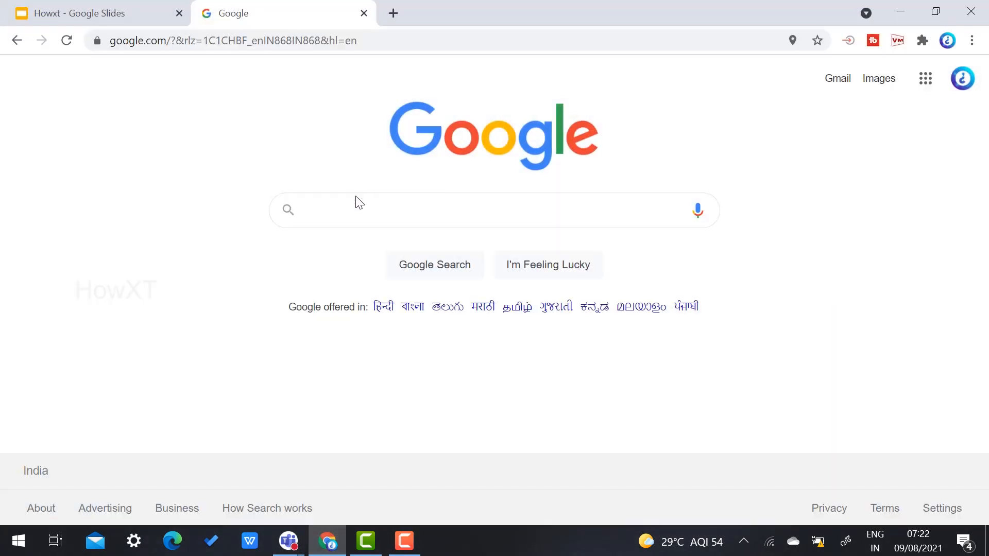
pyautogui.write('virtual background')
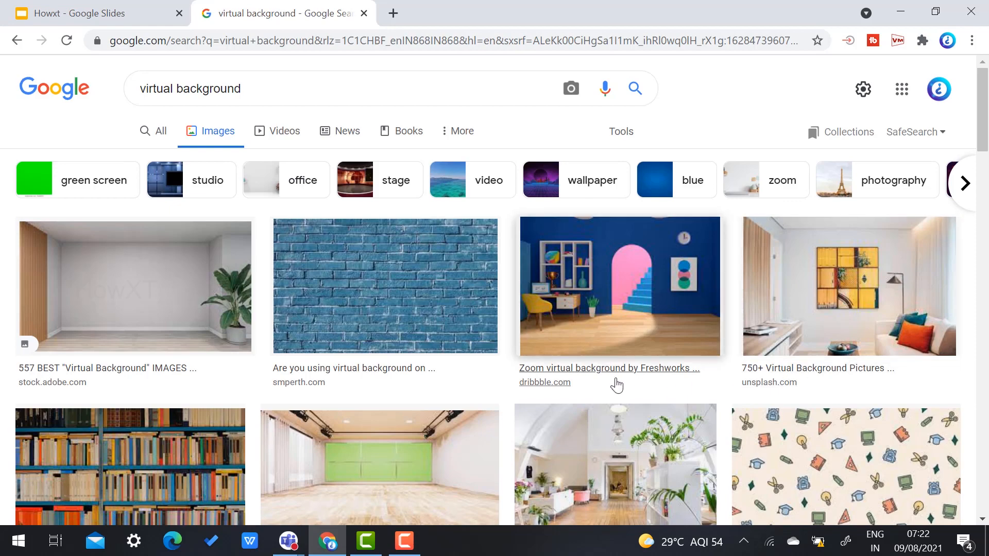
pyautogui.scroll(-3)
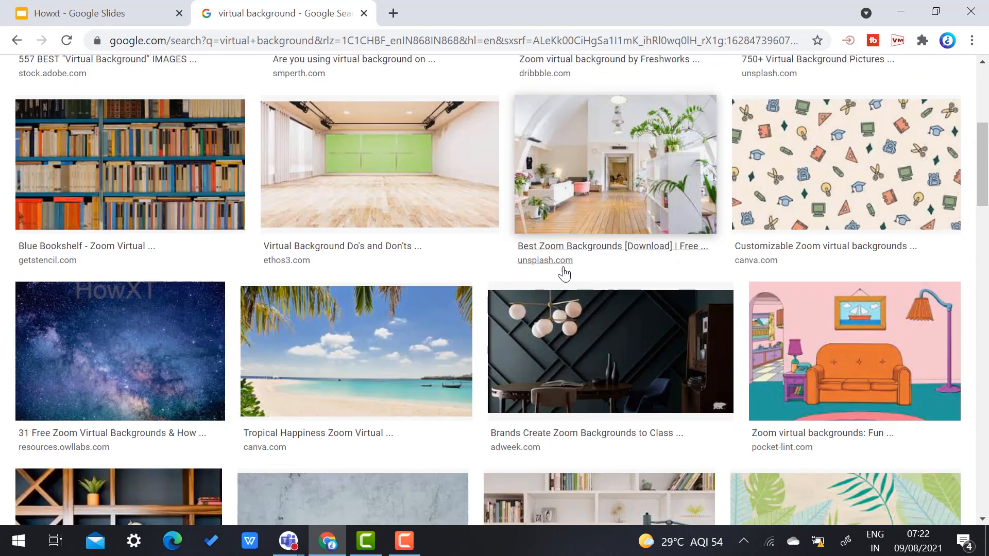
pyautogui.scroll(-3)
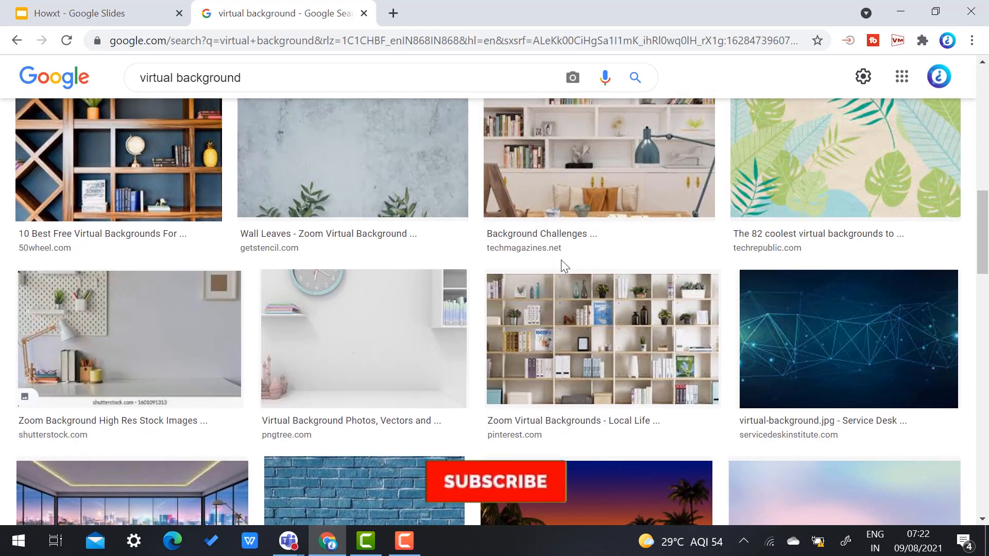
pyautogui.scroll(-3)
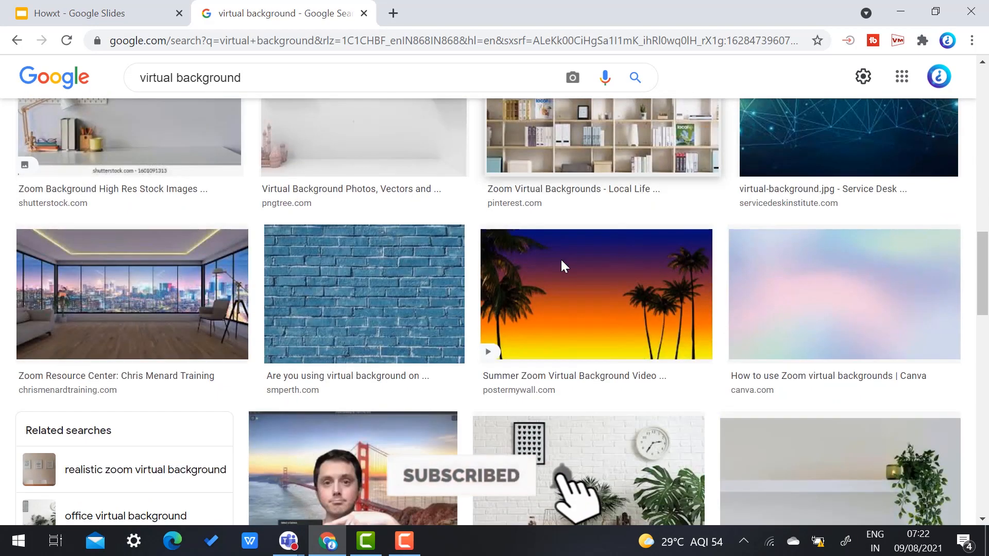
# Open the office cityscape image preview and bring up its save options.
pyautogui.click(131, 295)
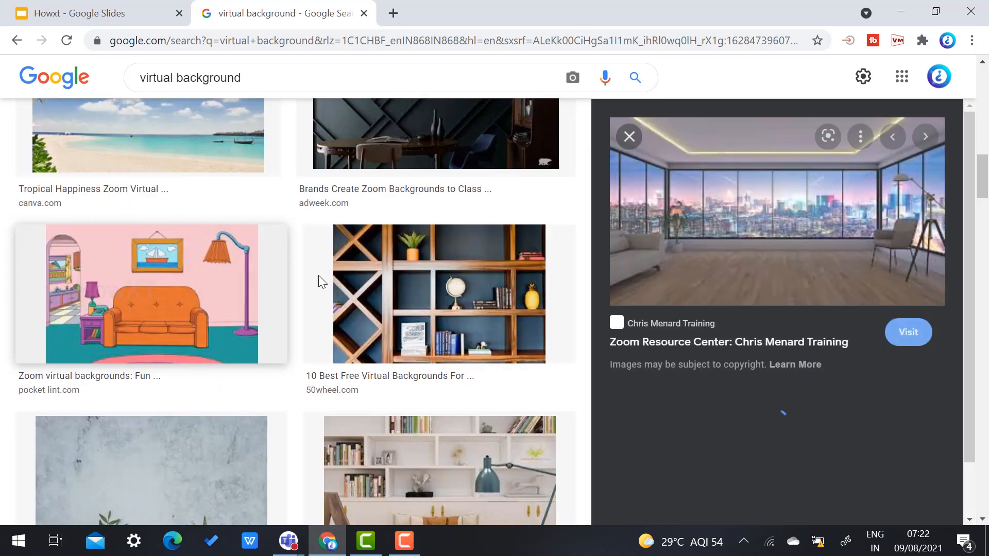
pyautogui.scroll(-3)
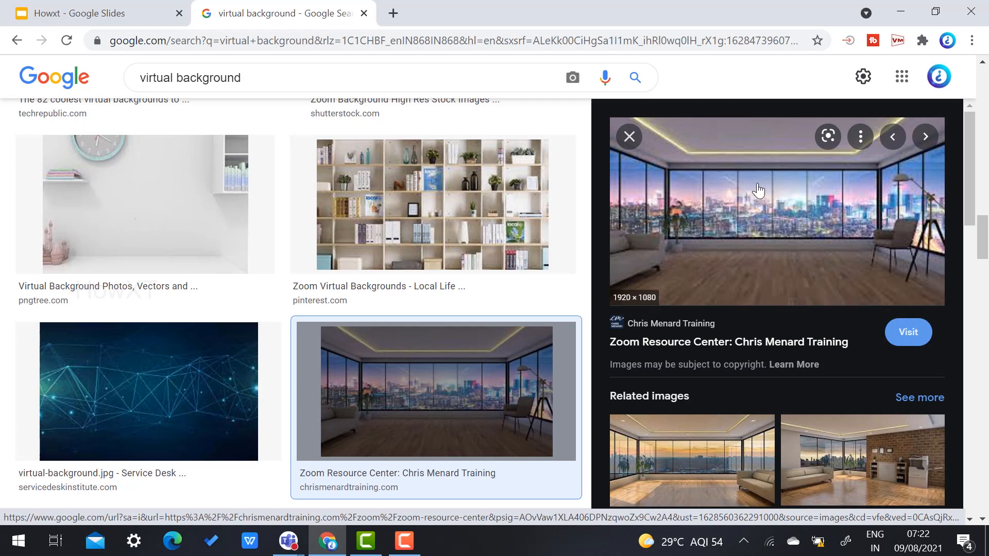
pyautogui.rightClick(760, 189)
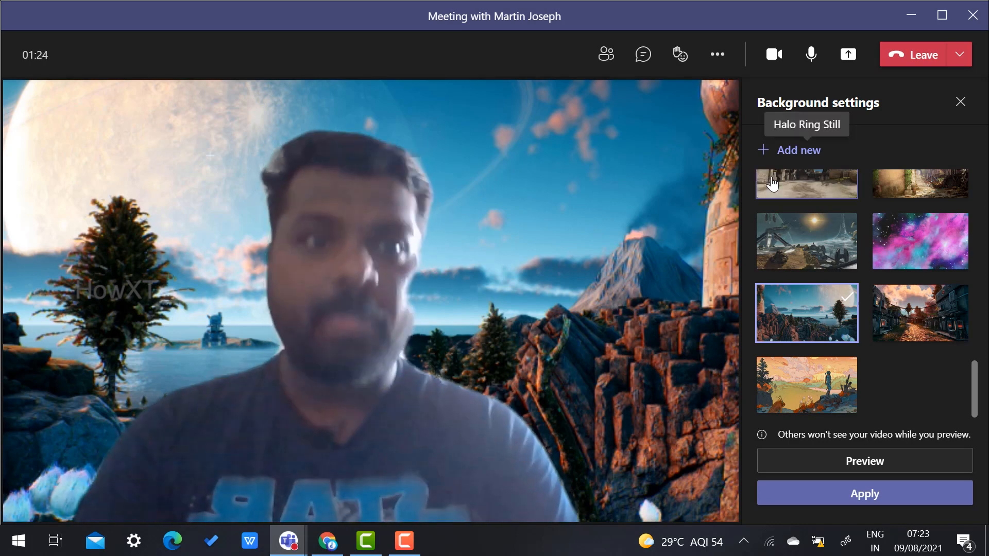
# Upload OfficeZoom_0001 from Downloads as a custom background and apply it.
pyautogui.click(797, 150)
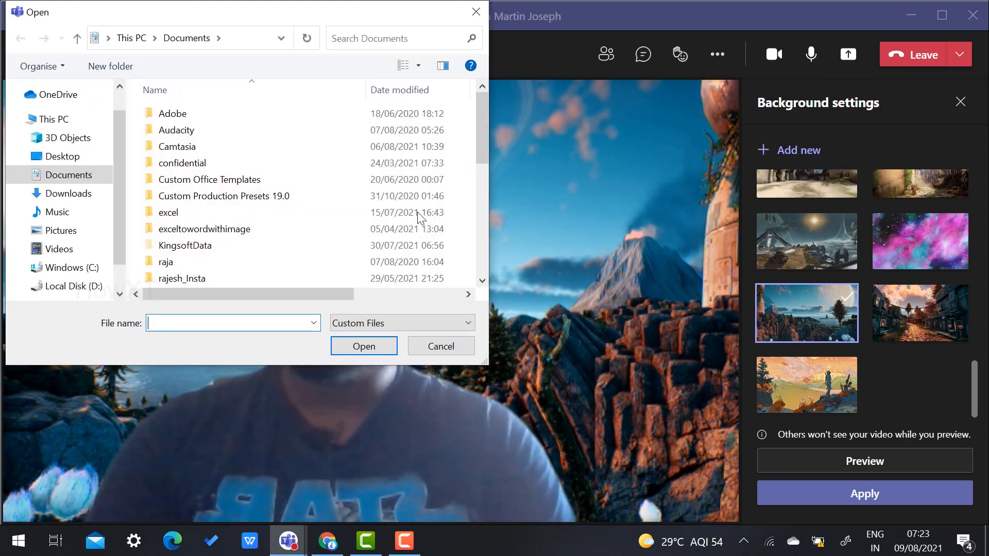
pyautogui.click(68, 193)
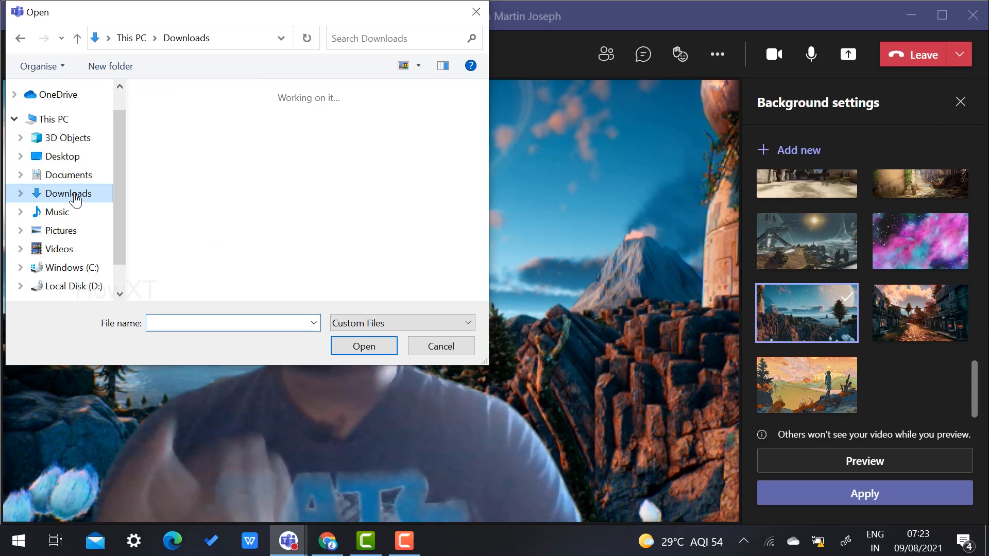
pyautogui.click(211, 196)
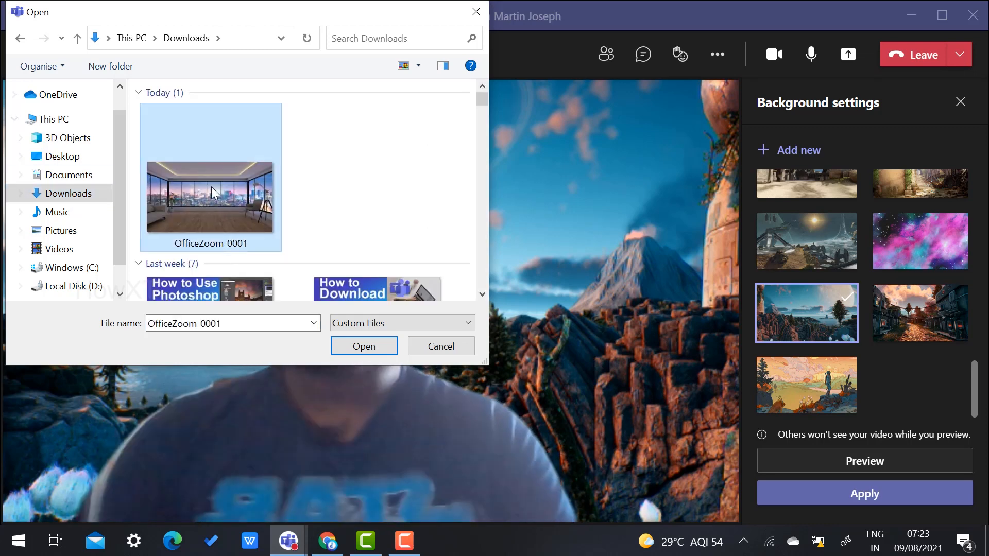
pyautogui.click(363, 346)
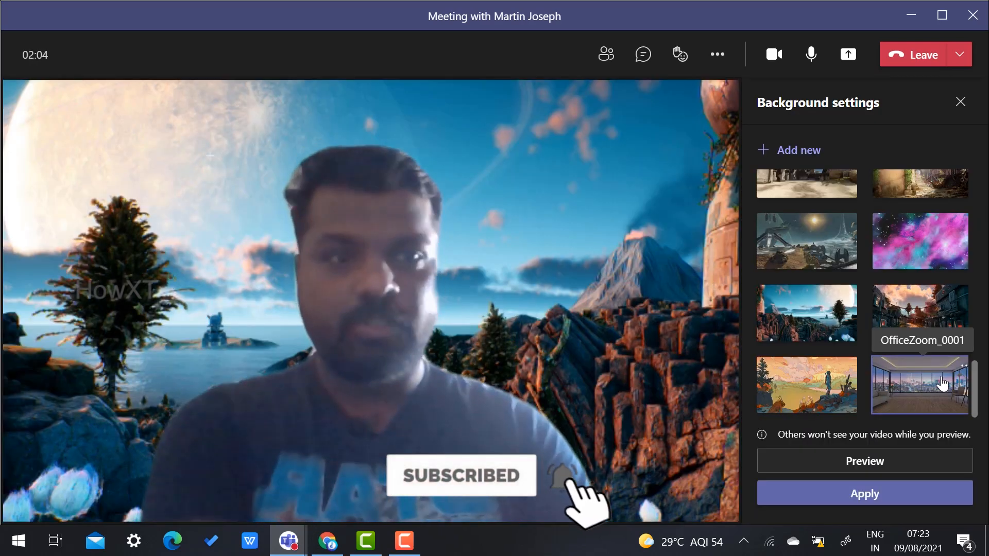
pyautogui.click(920, 385)
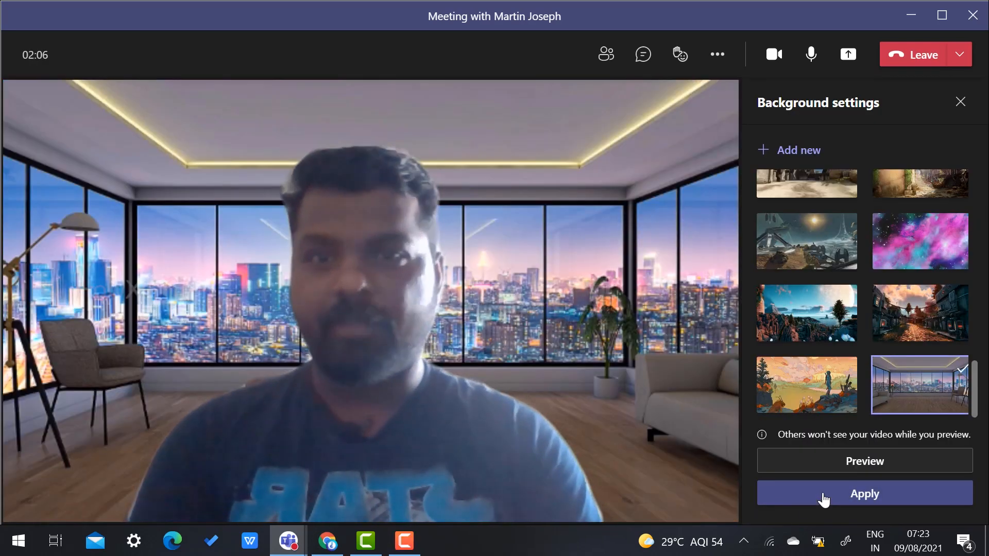